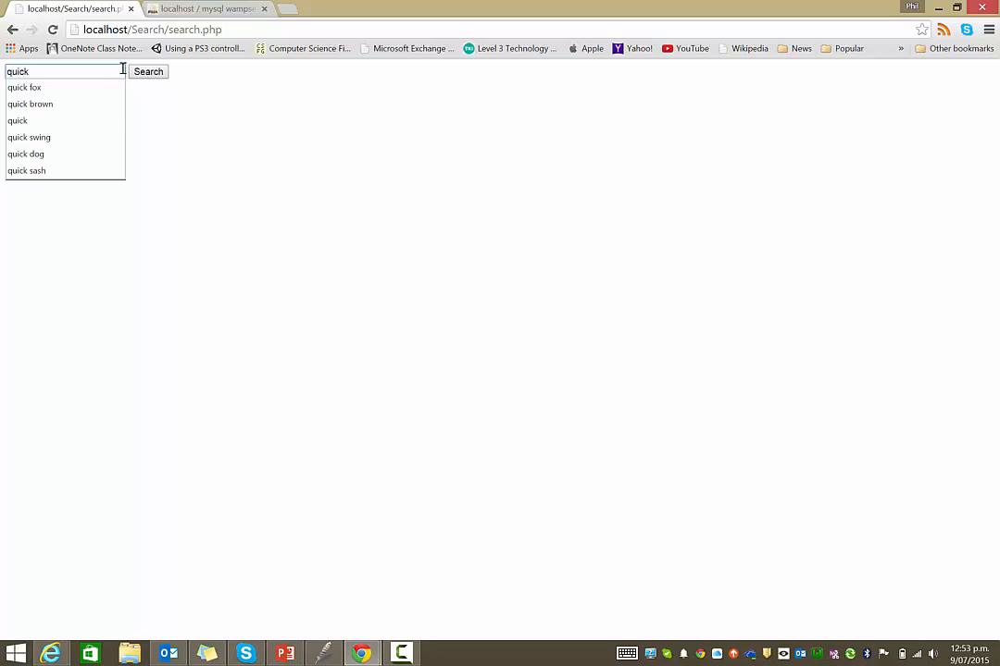
Step: Search 'quick', then search the misspelling 'qwk' and get the same quick brown fox result
click(148, 70)
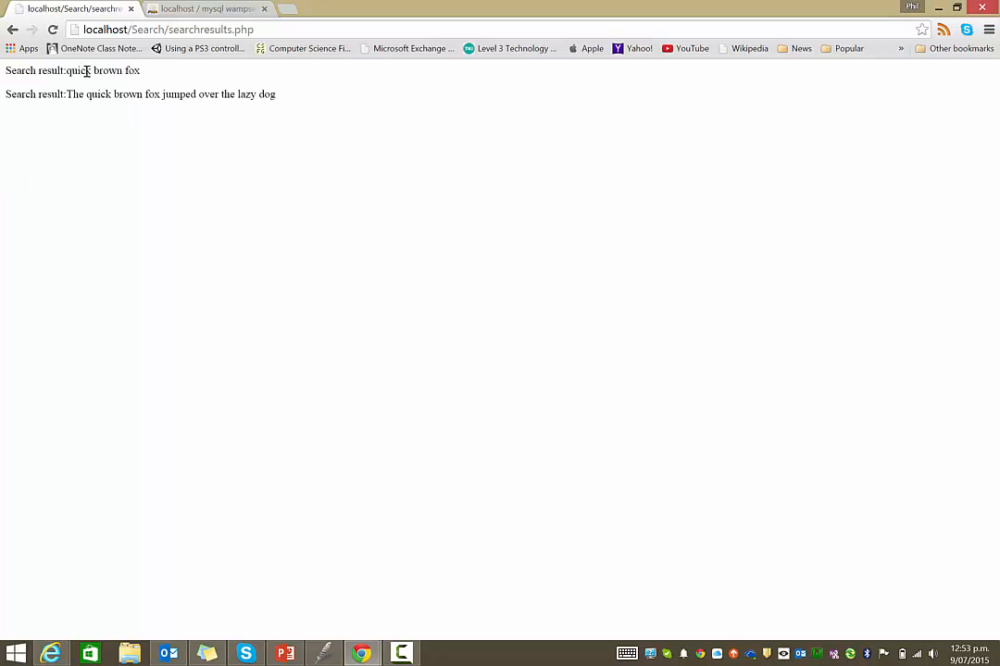
click(13, 29)
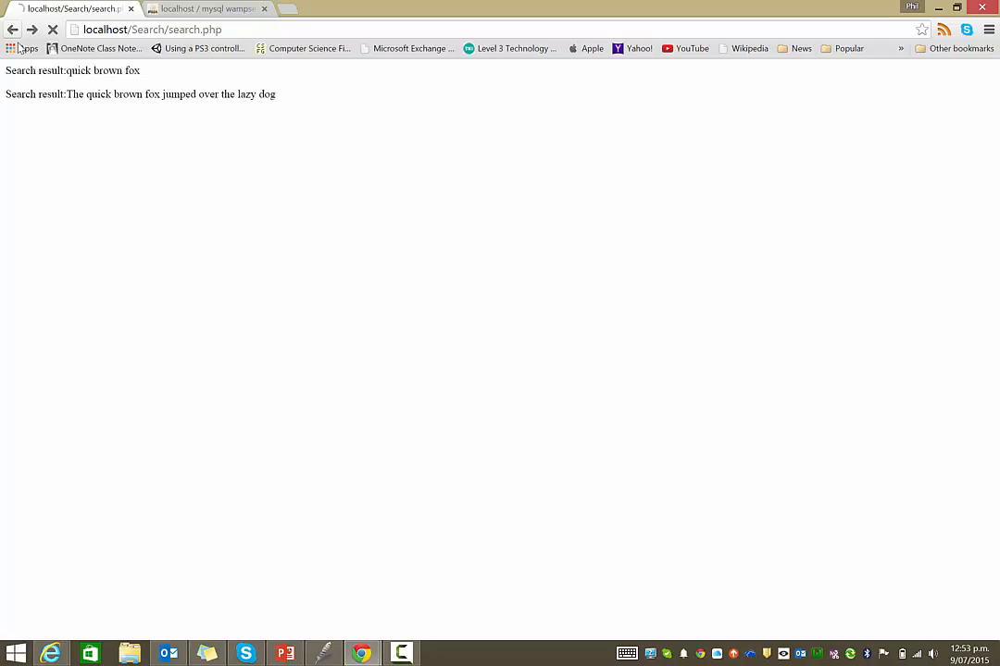
text(qwk)
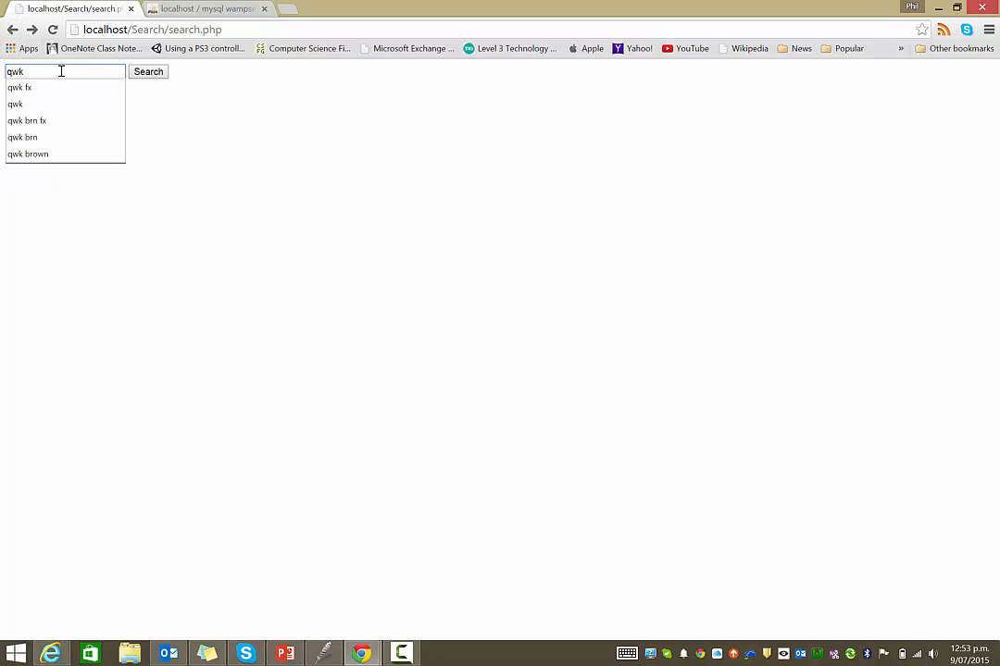
click(148, 70)
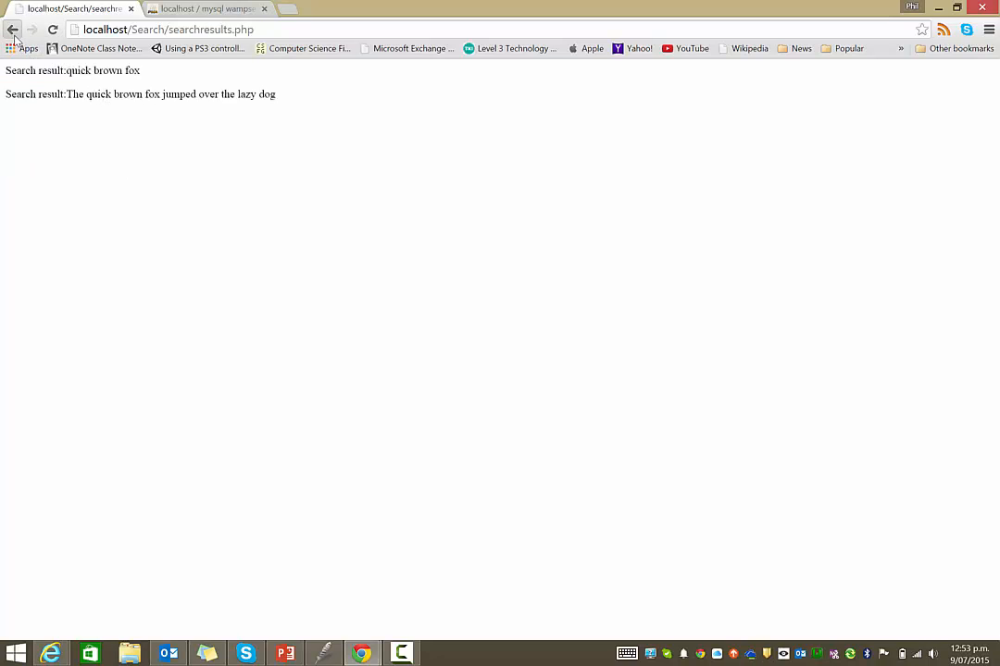
Step: Search 'qwk f' to find hello fox and goodbye fox, select 'fox', then go back
click(13, 30)
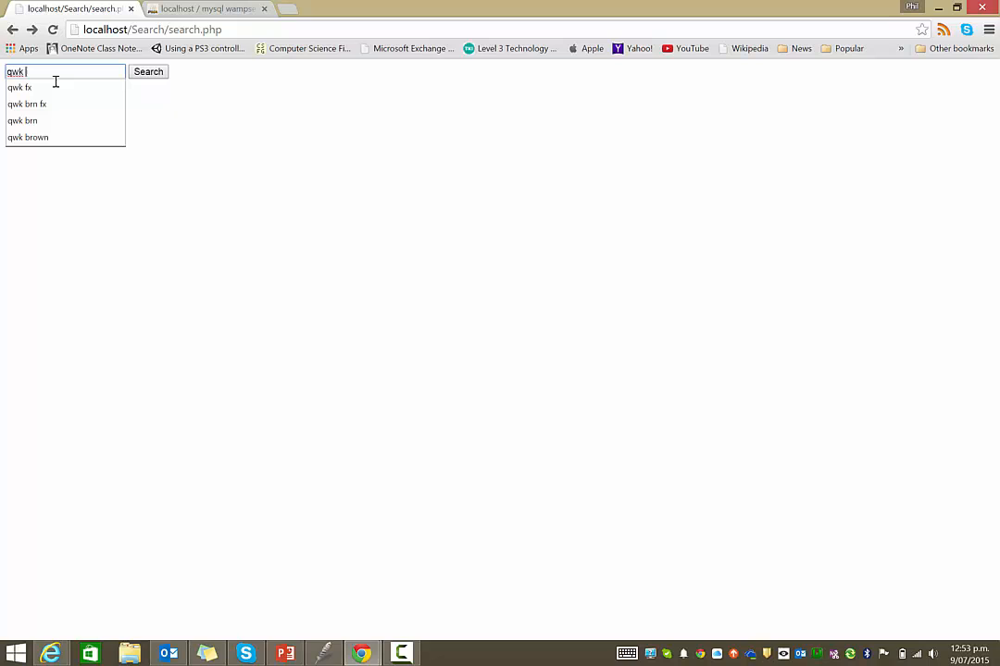
click(148, 71)
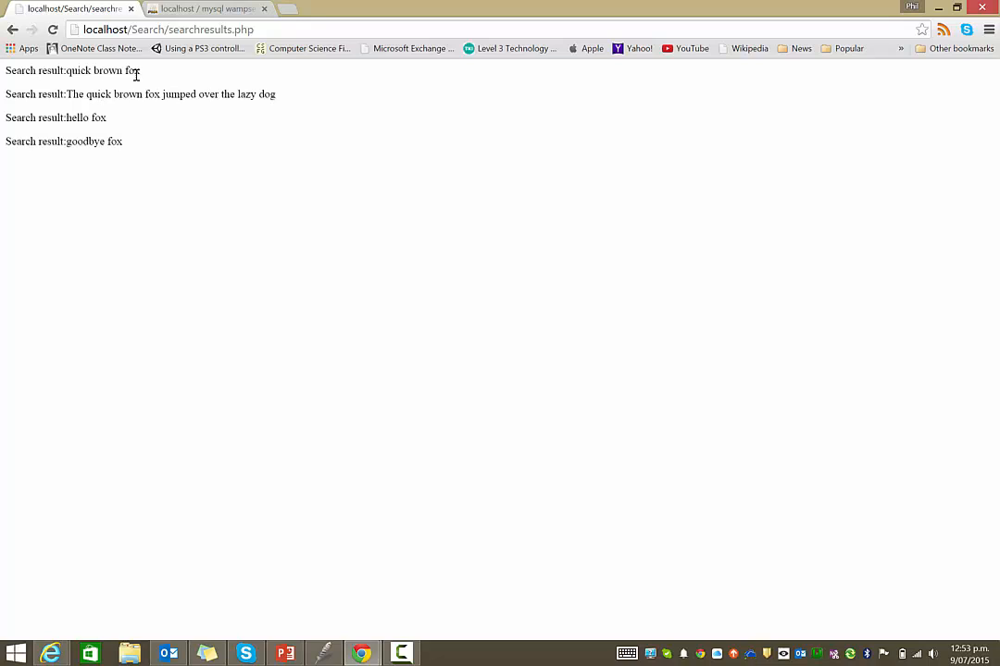
mouse_move(115, 140)
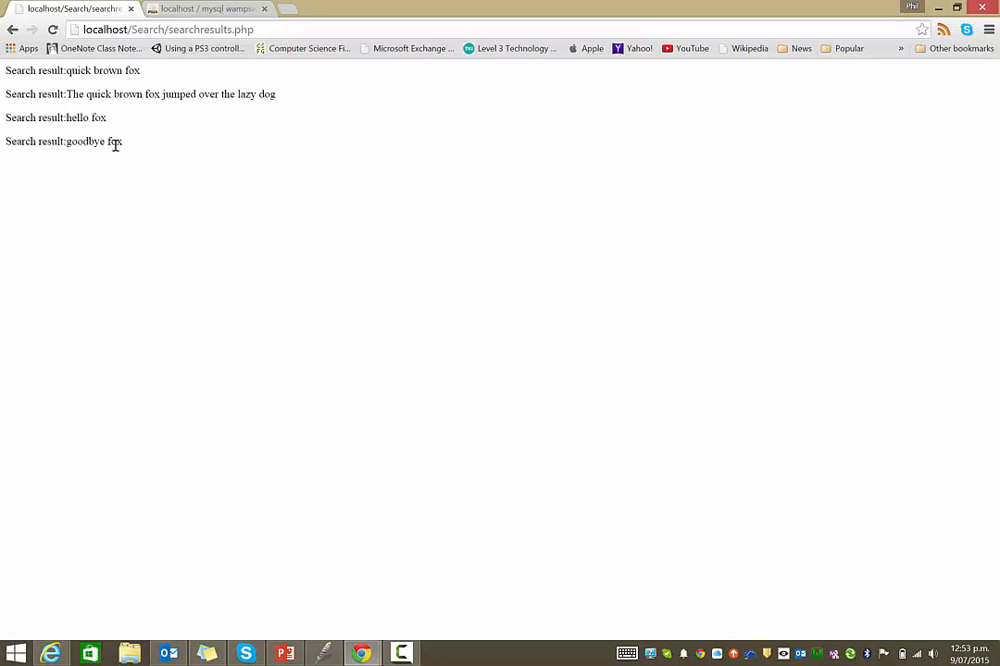
double_click(115, 140)
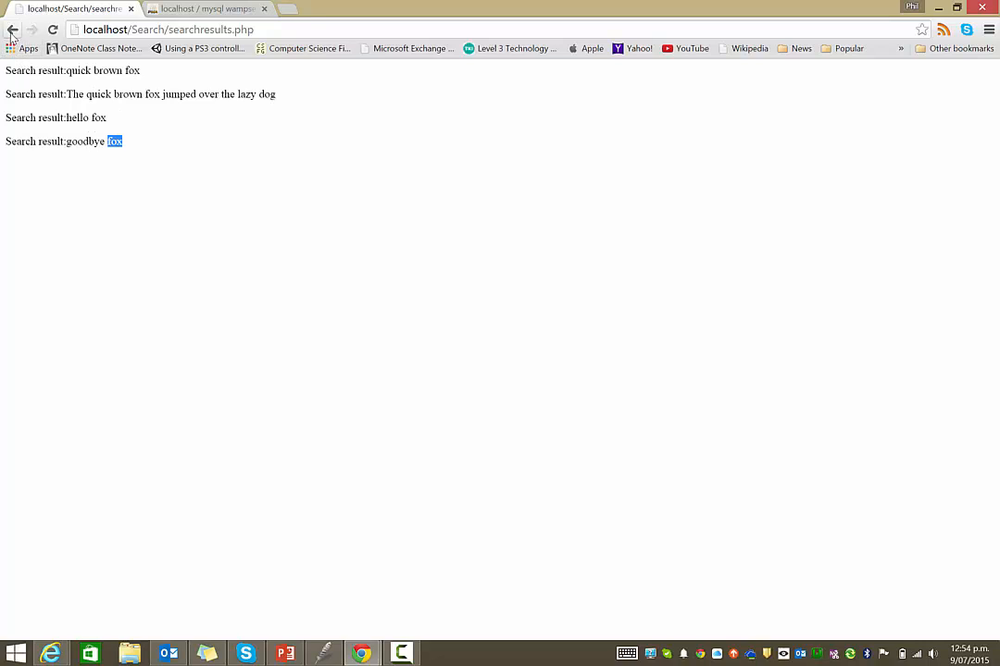
click(11, 29)
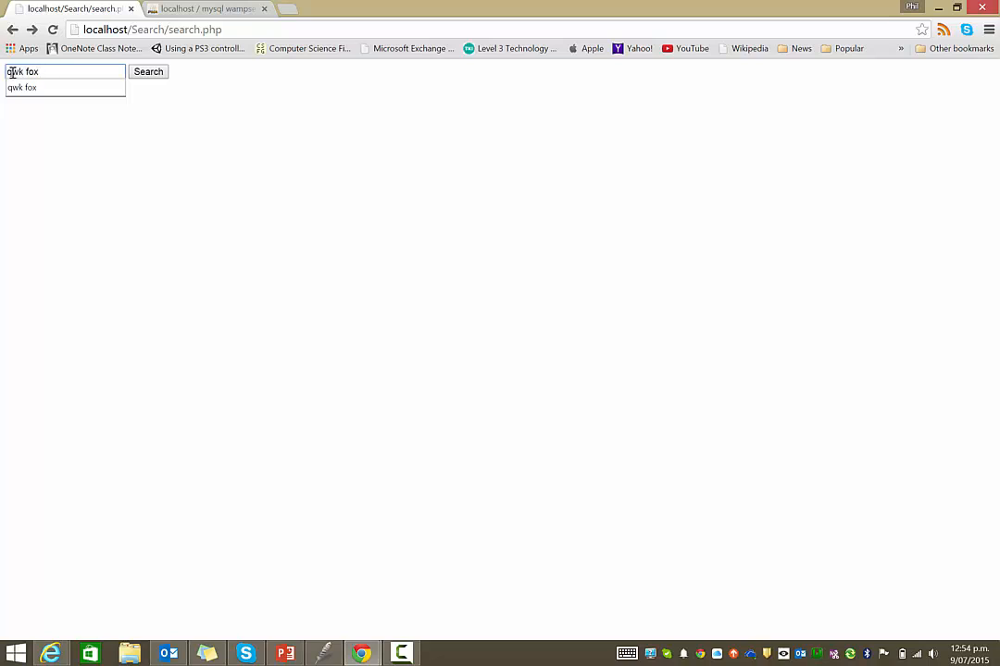
click(207, 8)
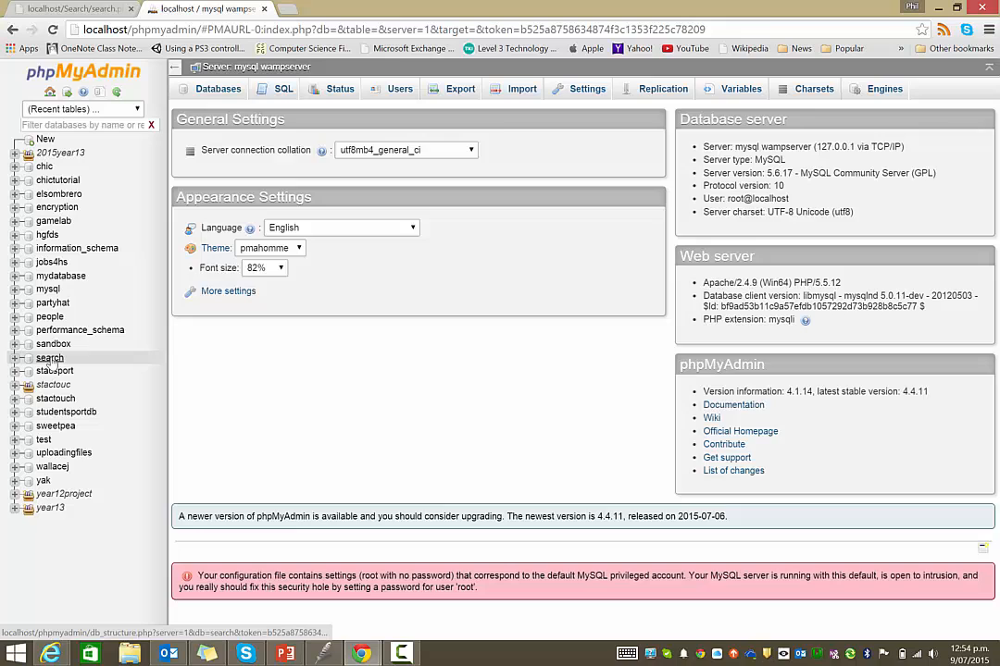
Step: Browse the text table of the search database listing the five stored phrases
click(48, 359)
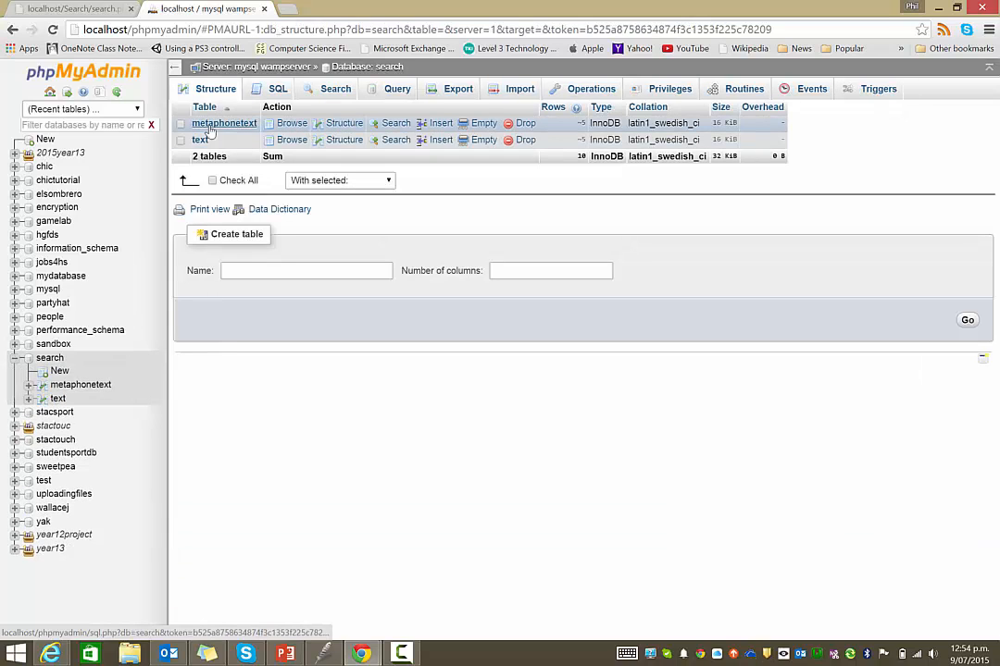
click(200, 141)
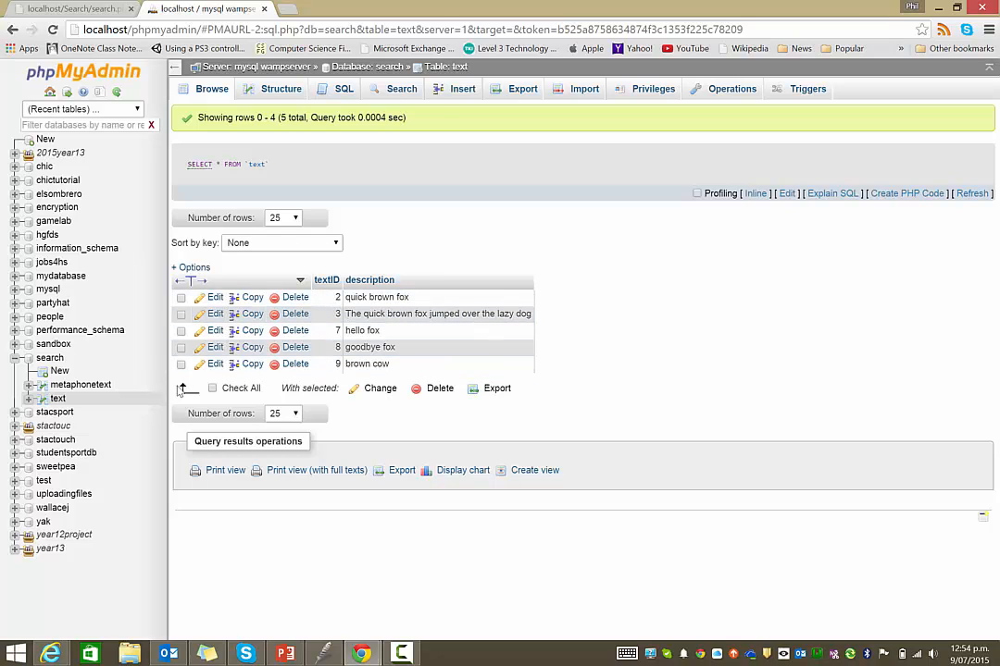
Step: Browse the metaphonetext table showing five sound codes linked to textIDs
click(82, 384)
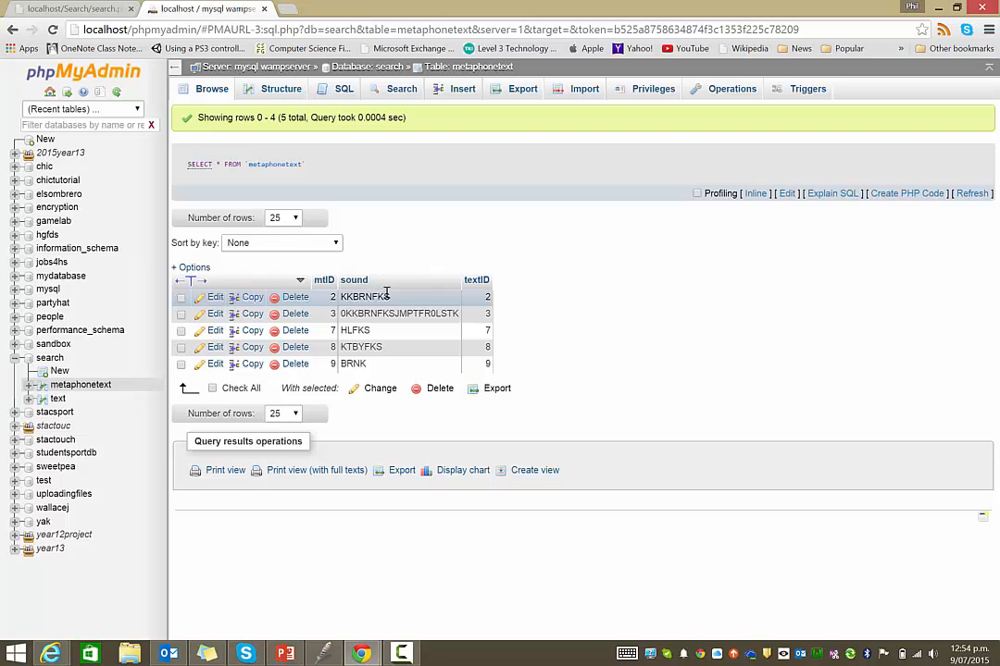
mouse_move(474, 300)
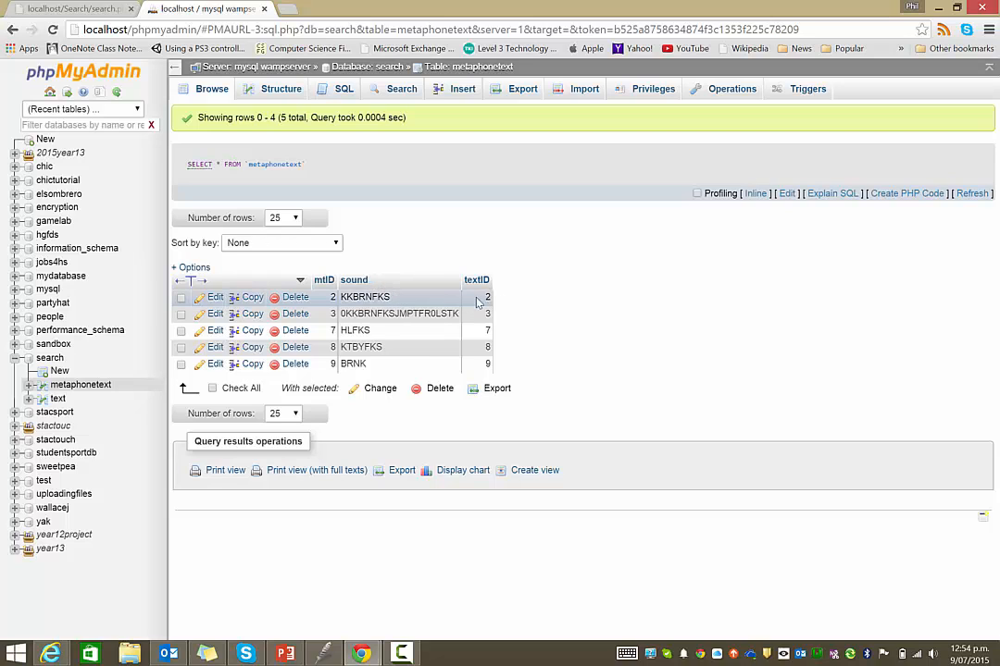
mouse_move(478, 280)
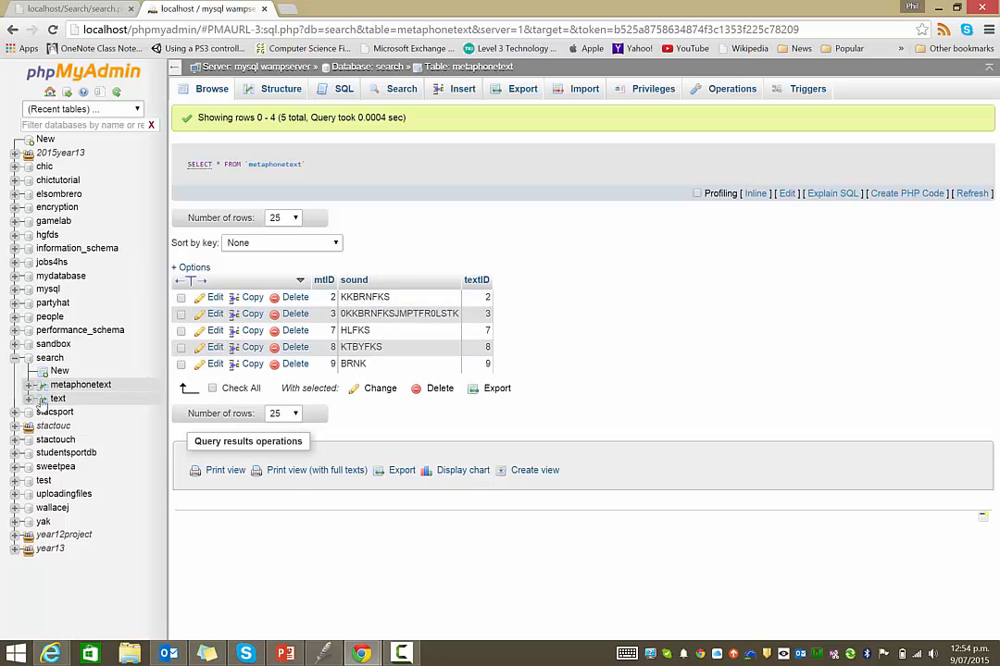
Step: Switch between the text and metaphonetext tables, ending on the add-text page
click(57, 398)
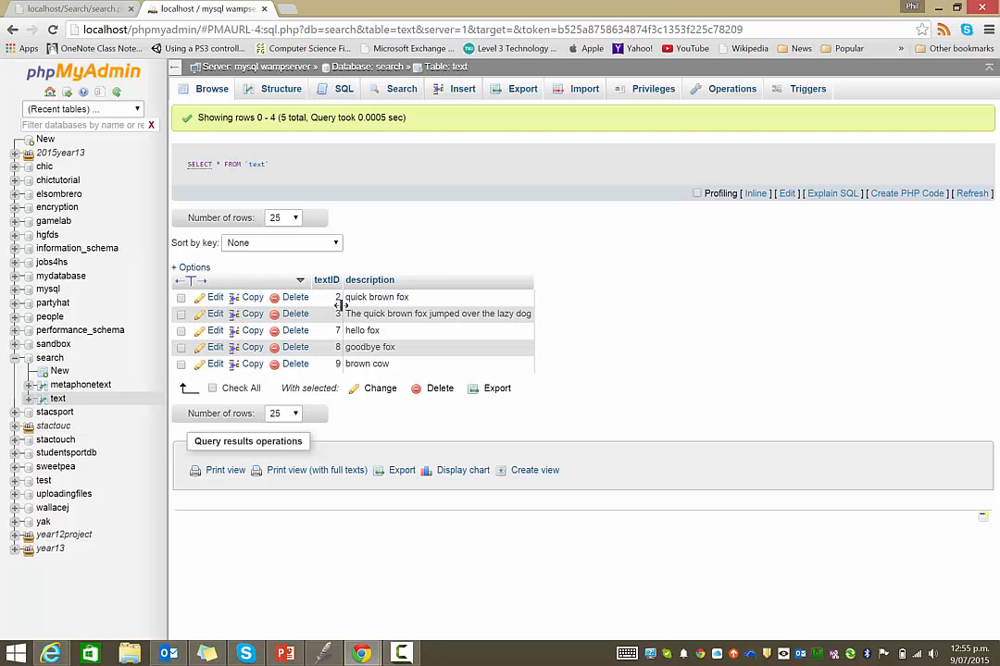
mouse_move(81, 385)
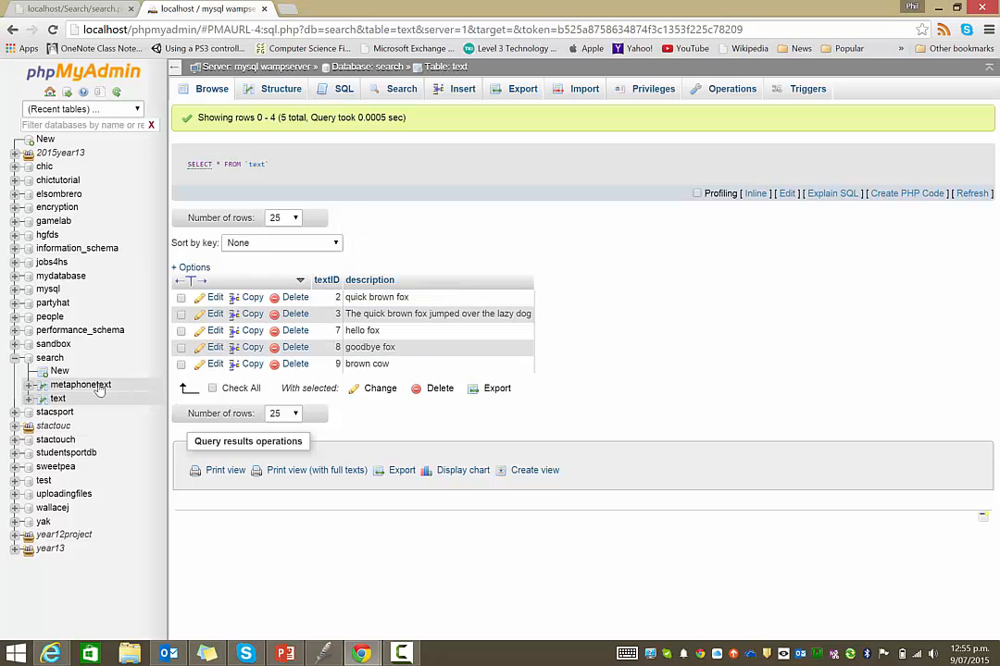
click(82, 383)
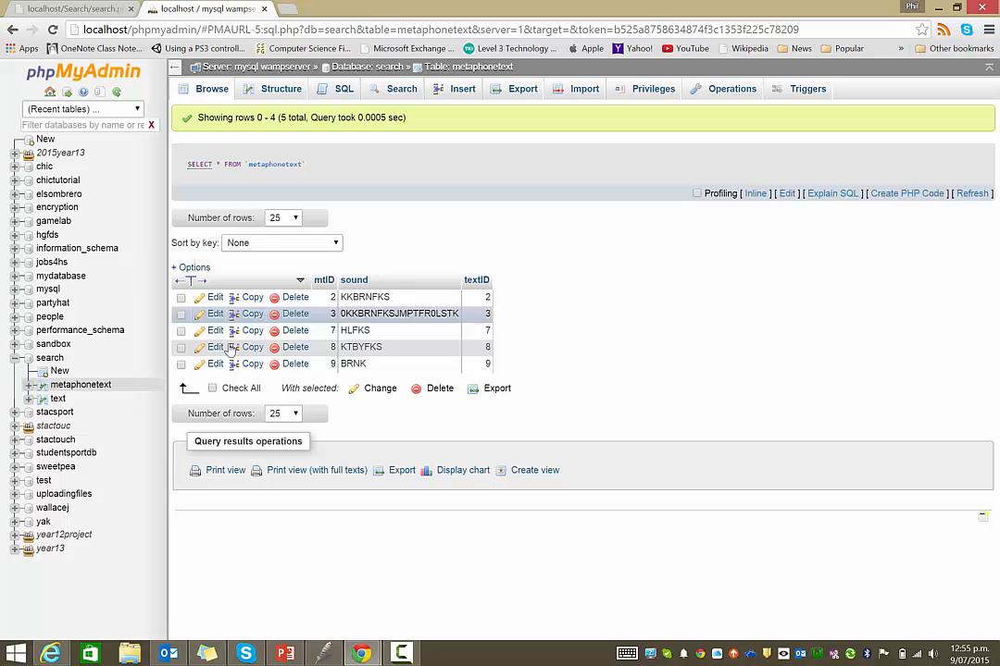
click(58, 398)
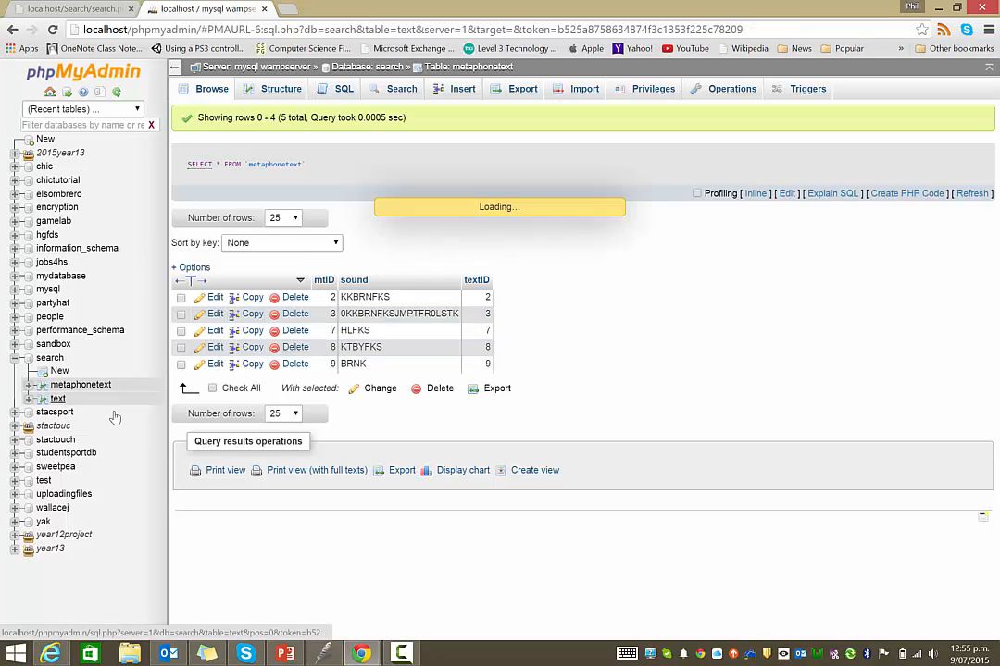
click(57, 398)
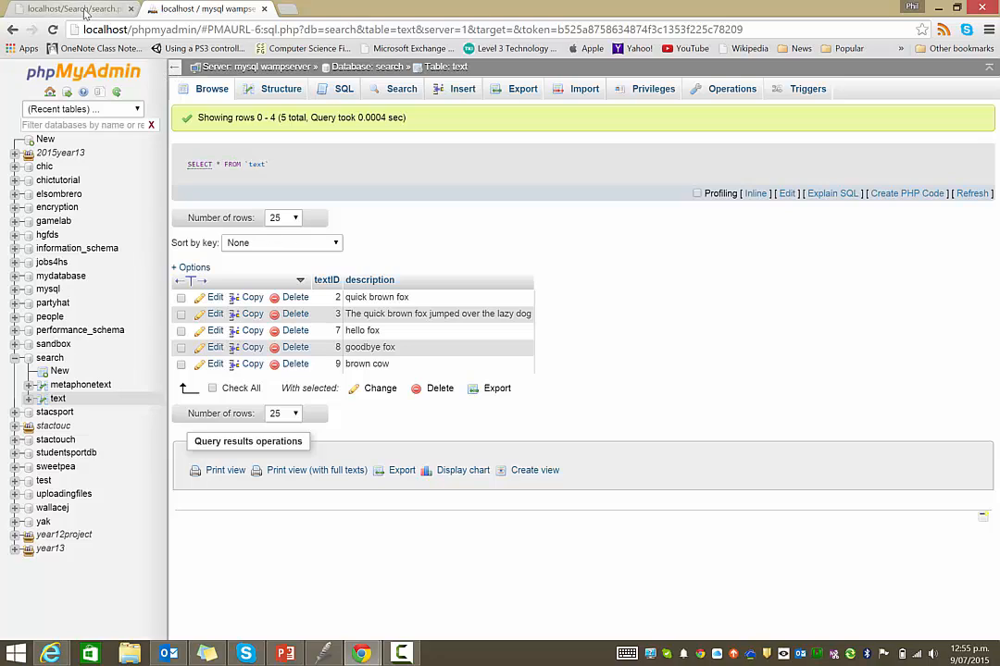
click(74, 7)
text(hello world)
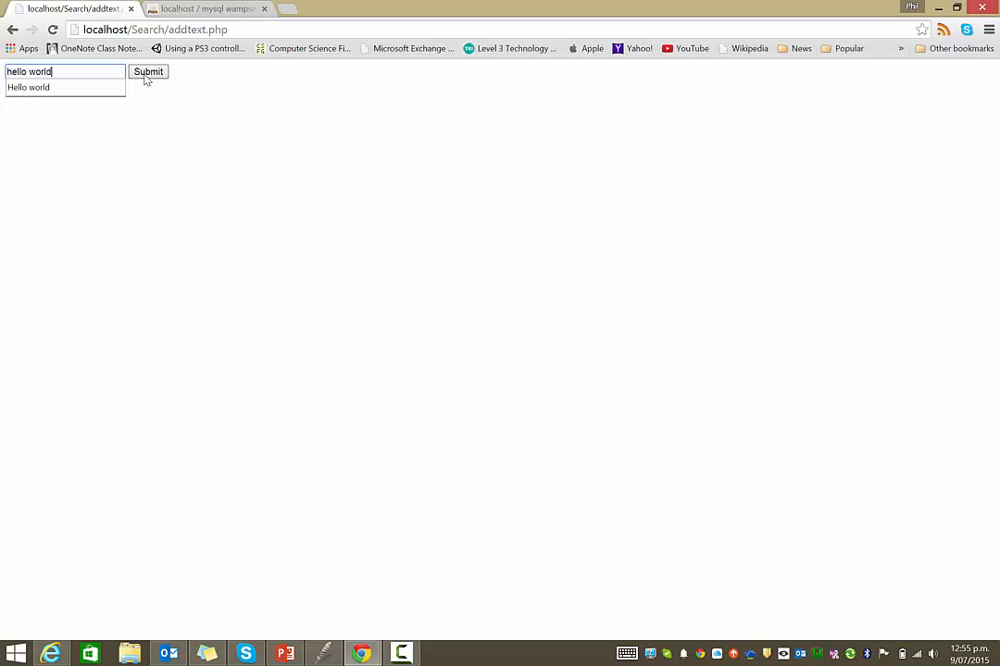
Step: Submit 'hello world' as a new searchable text
click(206, 7)
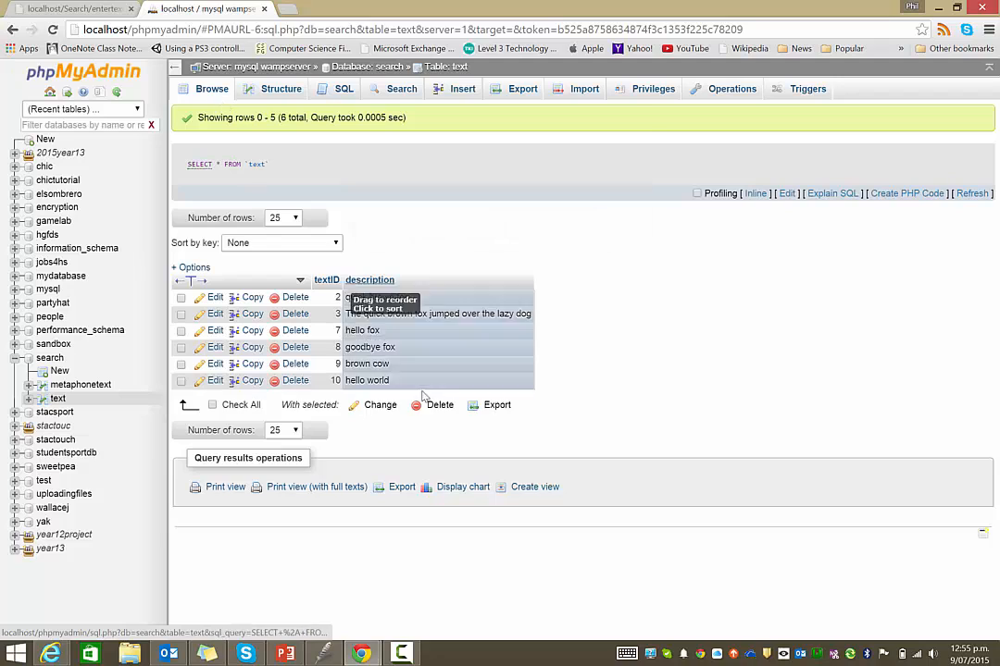
Step: Browse the metaphonetext table now showing HLWRLT linked to textID 10
click(79, 383)
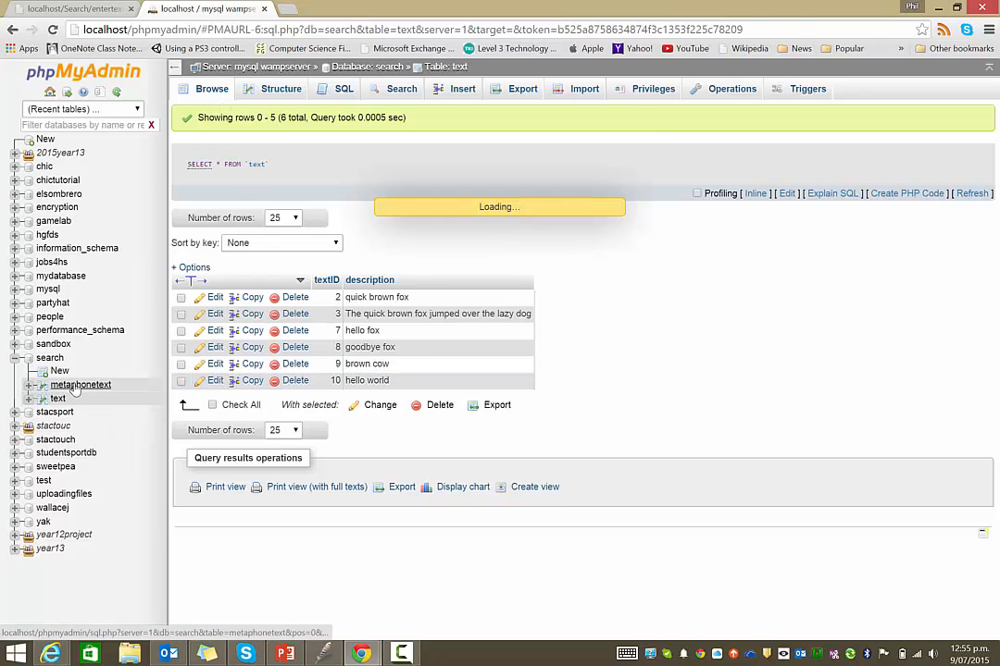
click(81, 383)
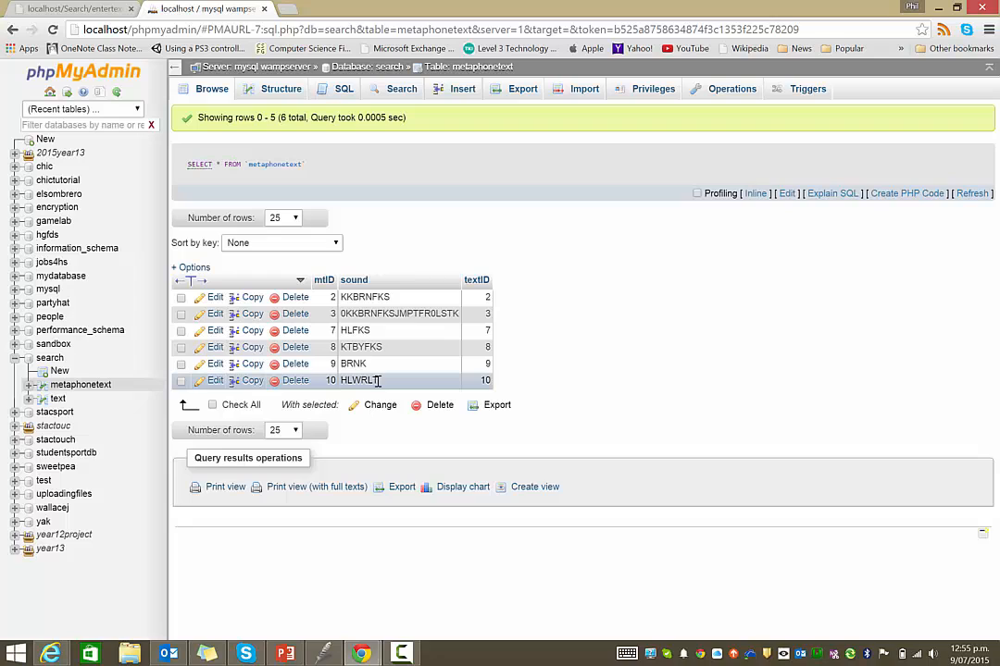
mouse_move(406, 387)
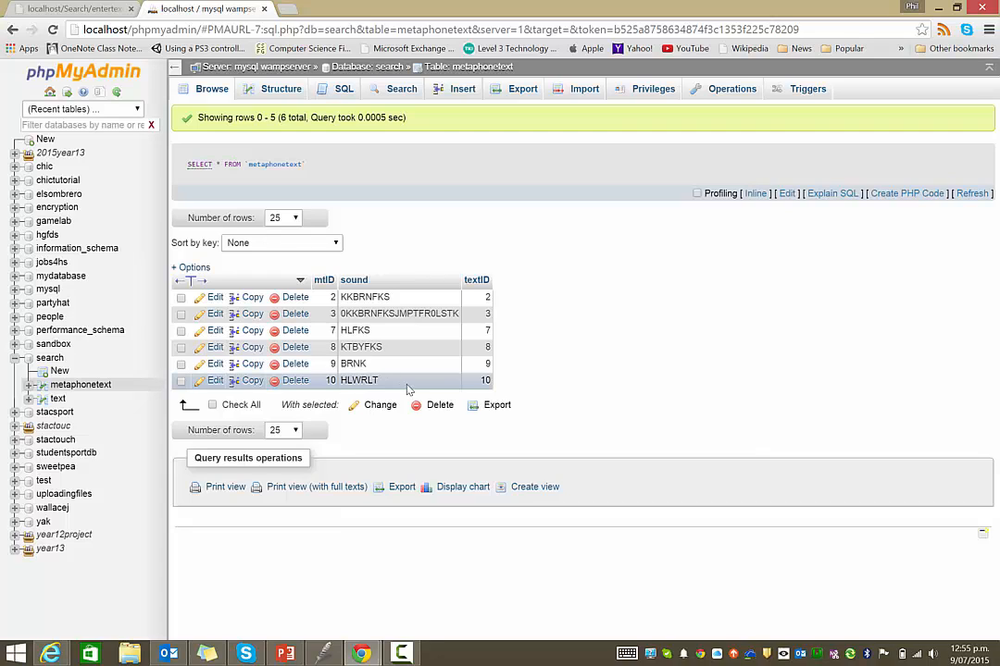